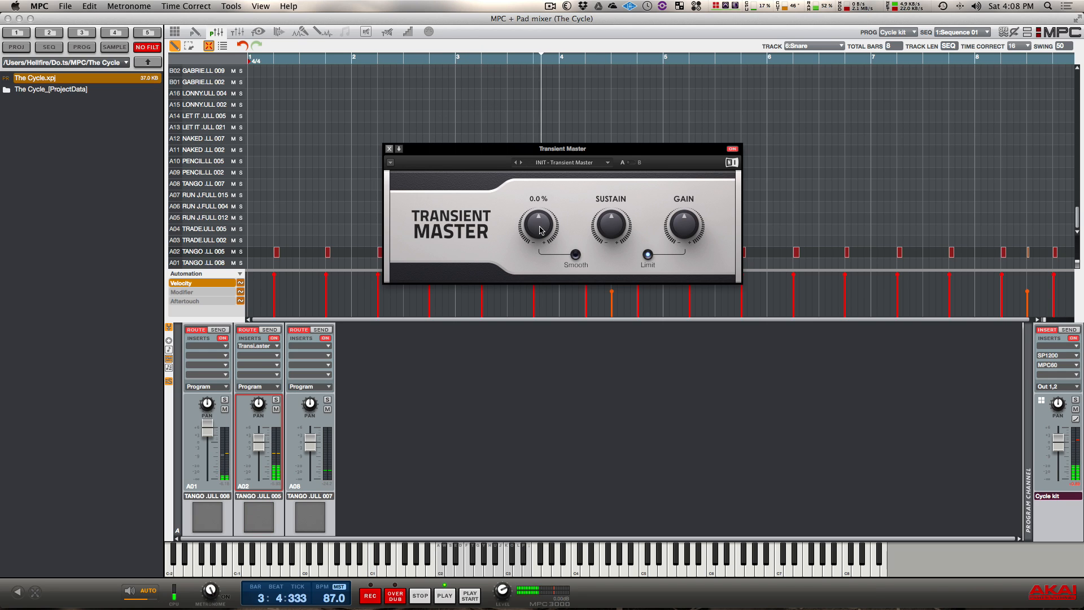
Raise the Transient Master Attack knob from 0% to roughly 55% for a punchier snare.
{"action": "left_click_drag", "start_coordinate": [538, 222], "coordinate": [538, 211]}
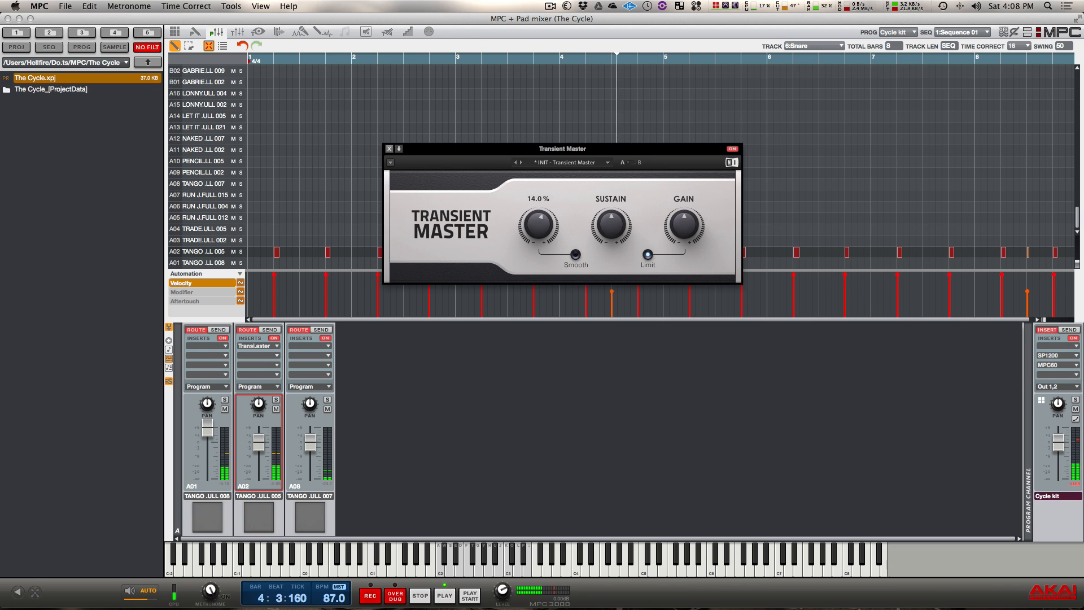
{"action": "left_click_drag", "start_coordinate": [535, 225], "coordinate": [536, 201]}
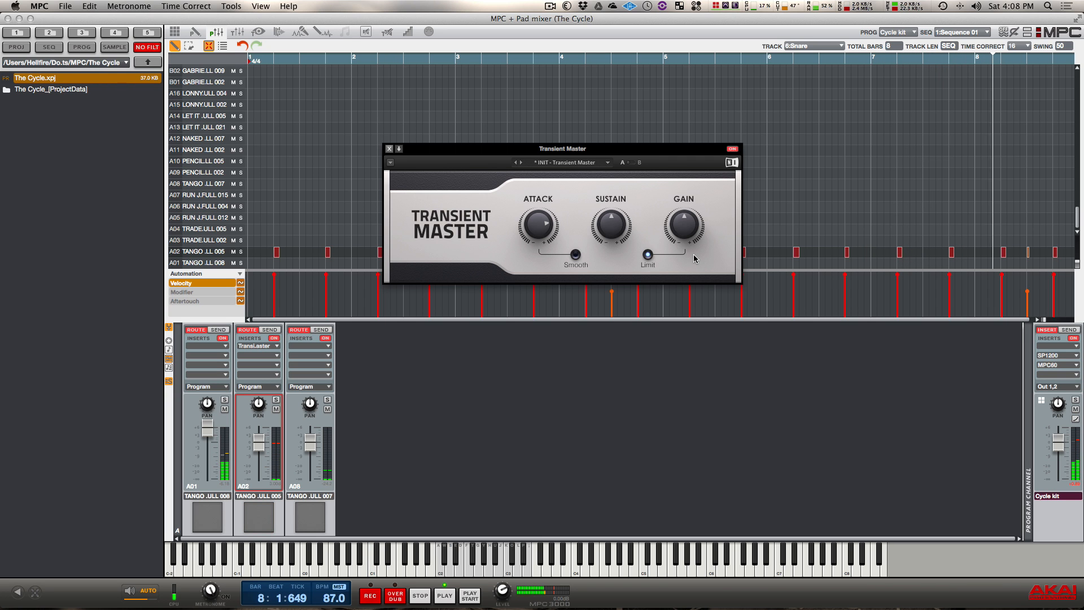
{"action": "left_click_drag", "start_coordinate": [538, 224], "coordinate": [543, 229]}
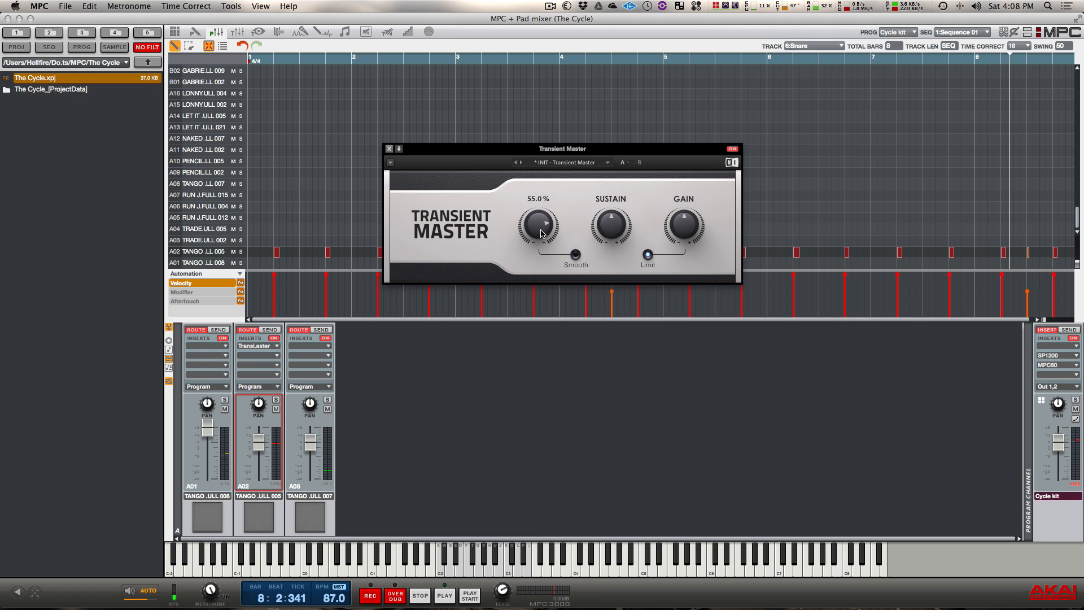
{"action": "mouse_move", "coordinate": [541, 222]}
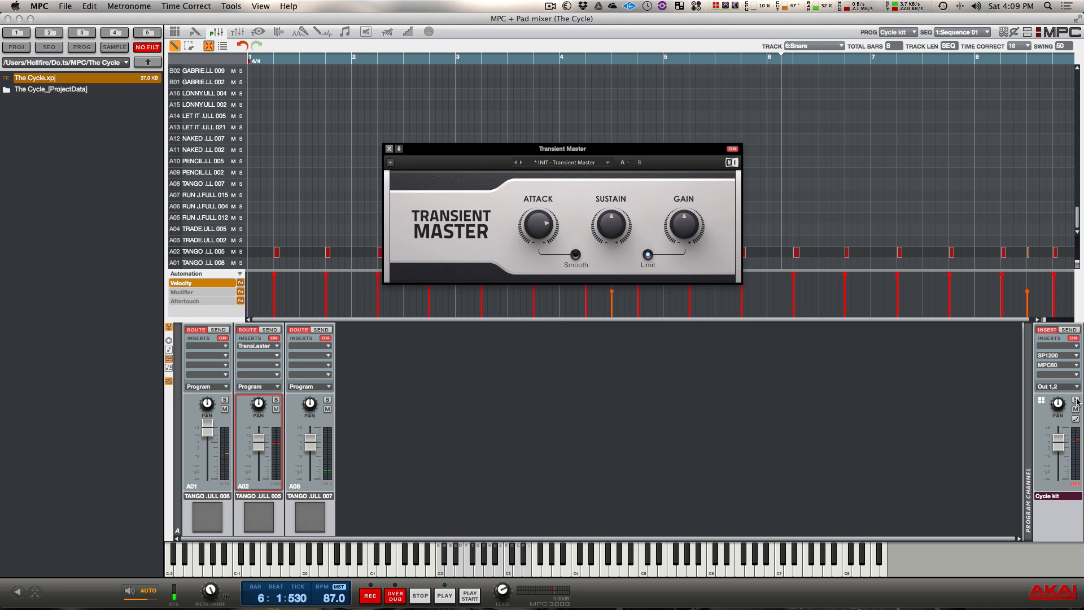
{"action": "left_click", "coordinate": [390, 149]}
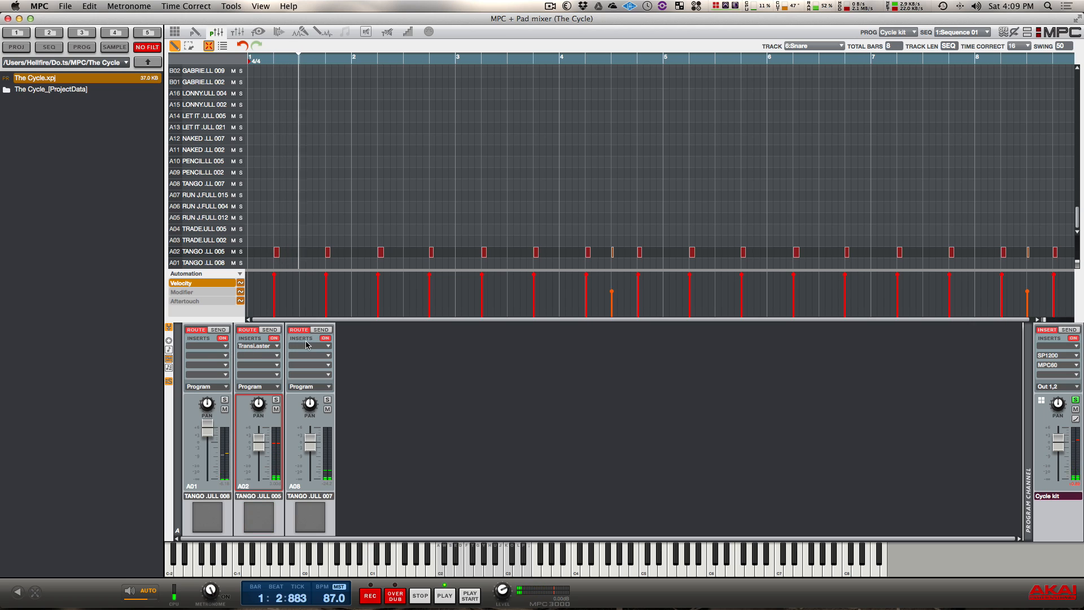
{"action": "left_click", "coordinate": [257, 346]}
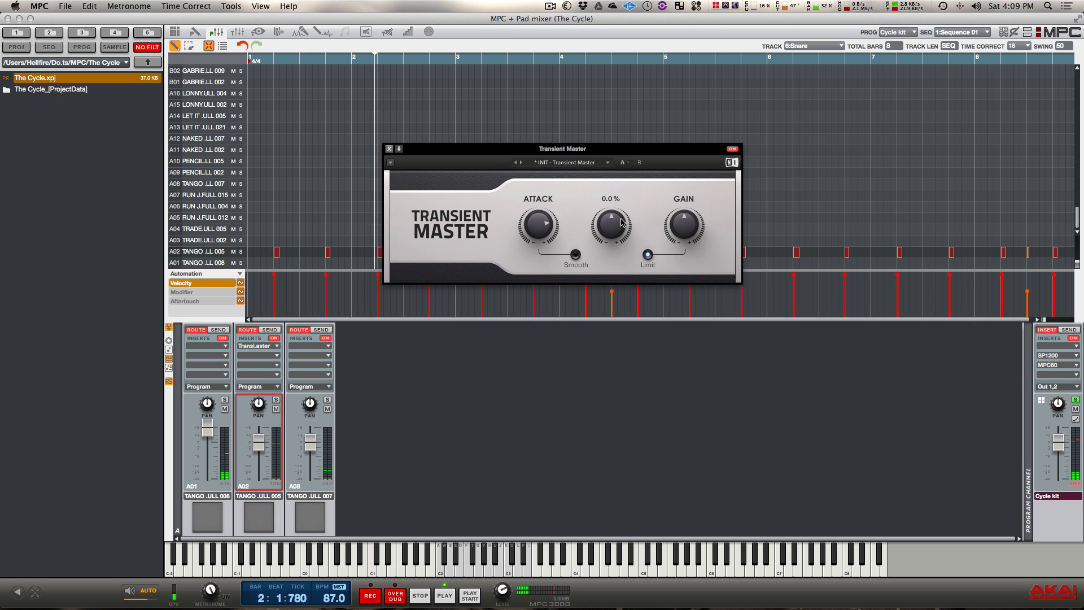
{"action": "left_click_drag", "start_coordinate": [609, 222], "coordinate": [609, 208]}
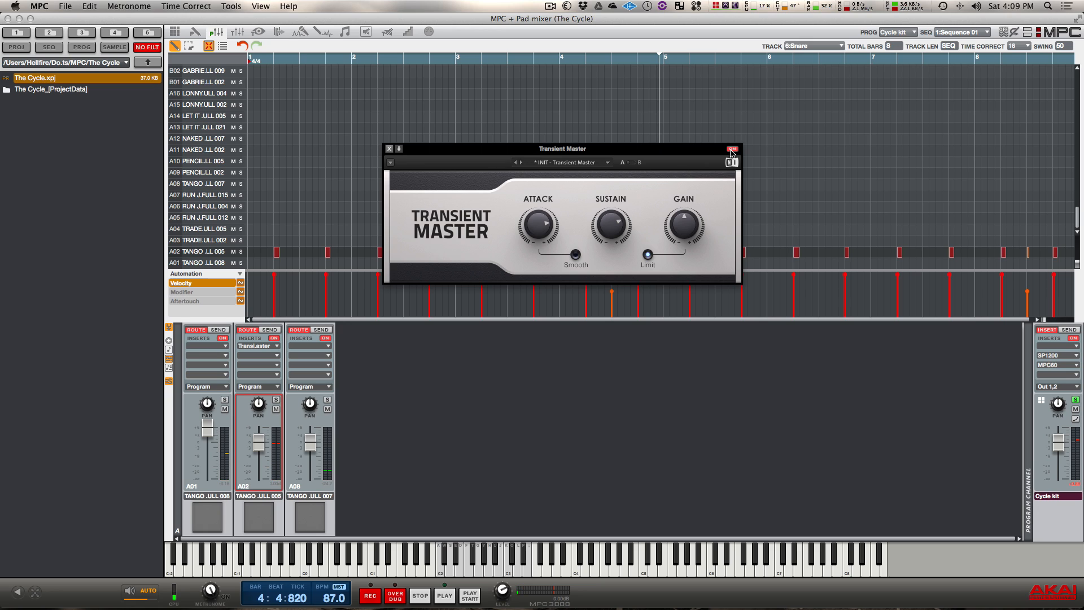
Reopen the Transient Master on channel A02 and set Sustain to about 18%.
{"action": "left_click", "coordinate": [731, 149]}
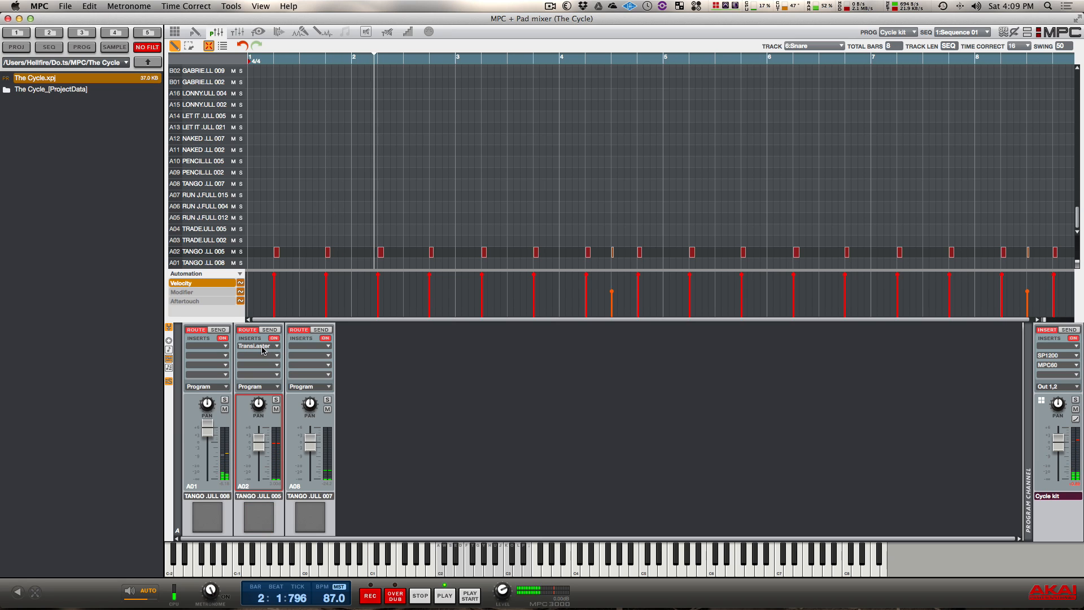
{"action": "left_click", "coordinate": [253, 346]}
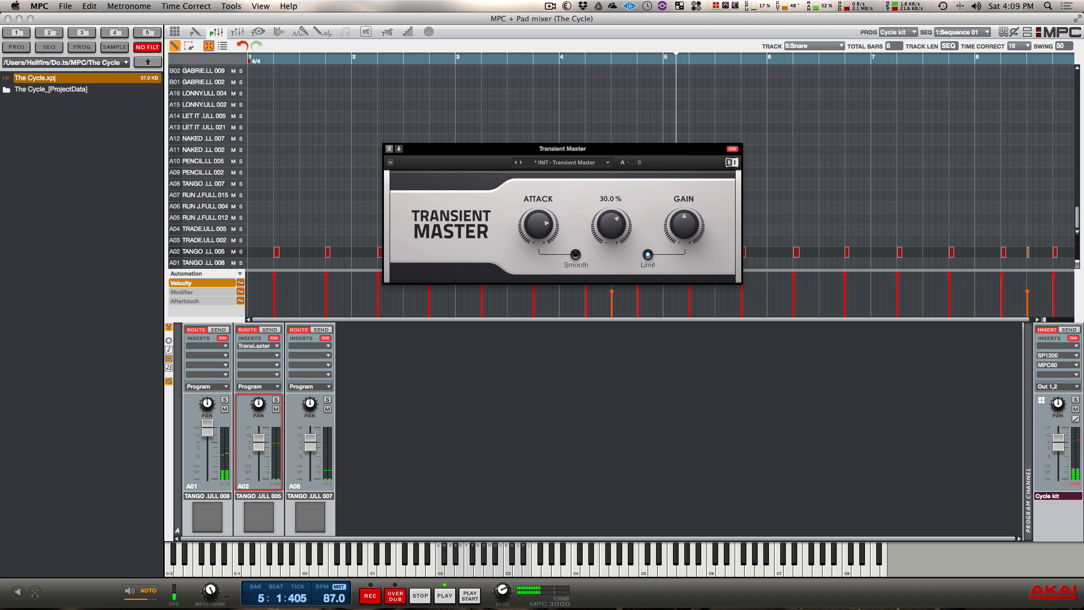
{"action": "left_click_drag", "start_coordinate": [609, 223], "coordinate": [609, 238]}
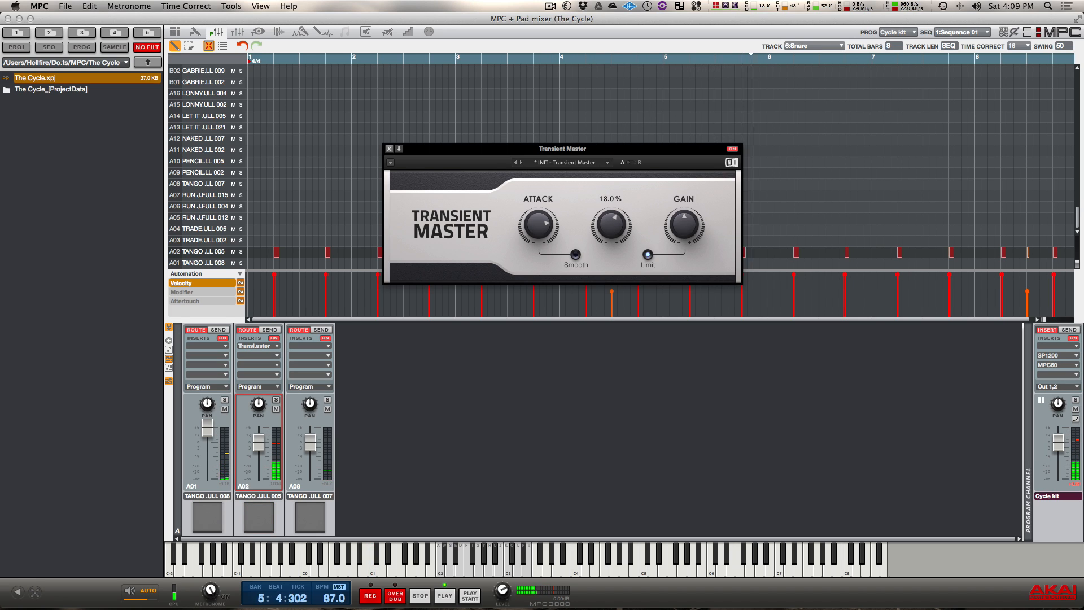